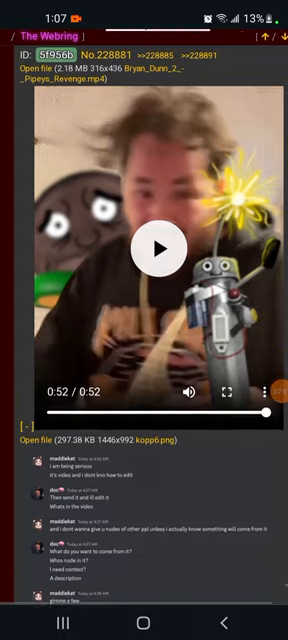
Step: Scroll past the Pipeys_Revenge video to the kopp6.png and kopp3.png chat screenshots
{"action": "scroll", "scroll_direction": "down", "scroll_amount": 3}
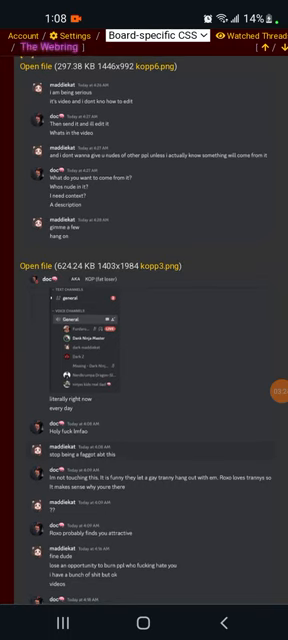
{"action": "scroll", "scroll_direction": "down", "scroll_amount": 3}
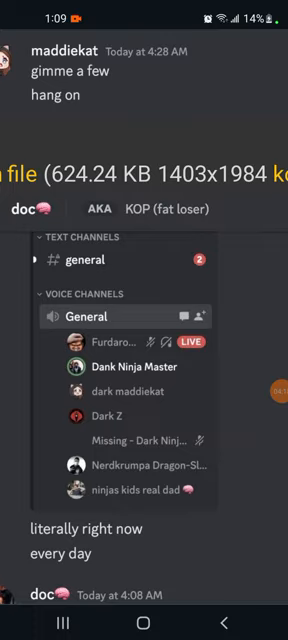
{"action": "scroll", "scroll_direction": "down", "scroll_amount": 3}
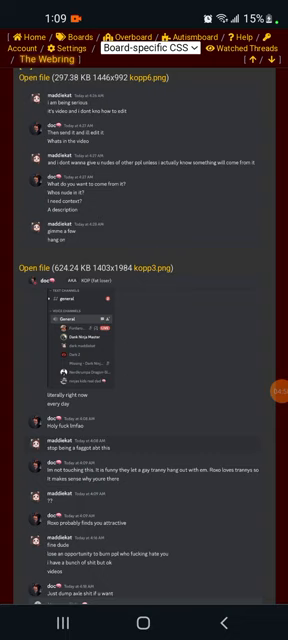
Step: Scroll through the kopp4.png and kopp5.png screenshots until the post's text body appears
{"action": "scroll", "scroll_direction": "down", "scroll_amount": 3}
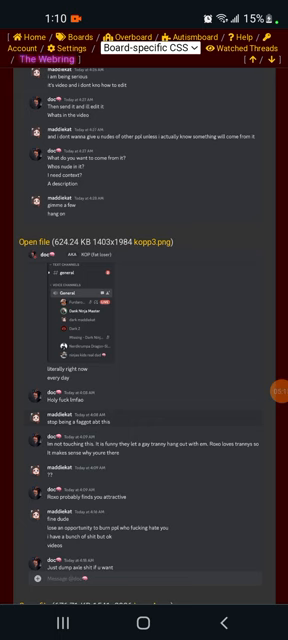
{"action": "scroll", "scroll_direction": "down", "scroll_amount": 3}
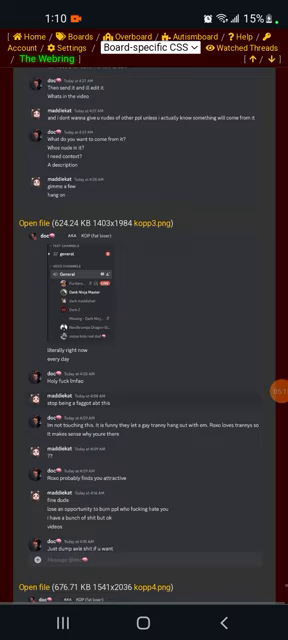
{"action": "scroll", "scroll_direction": "down", "scroll_amount": 3}
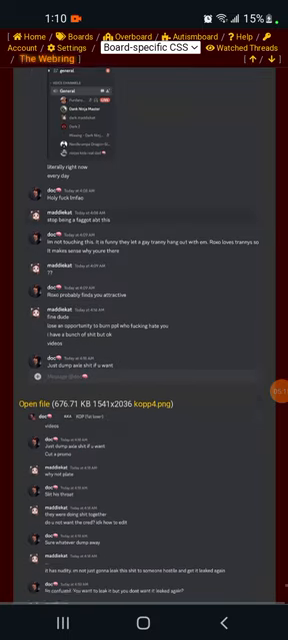
{"action": "scroll", "scroll_direction": "down", "scroll_amount": 3}
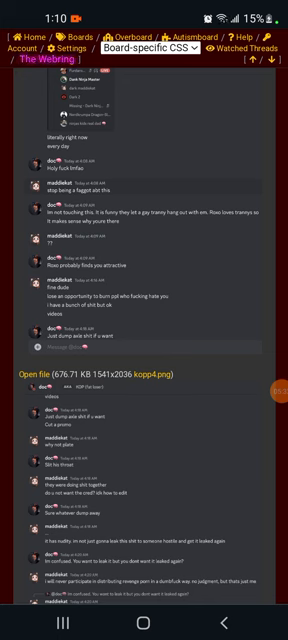
{"action": "scroll", "scroll_direction": "down", "scroll_amount": 3}
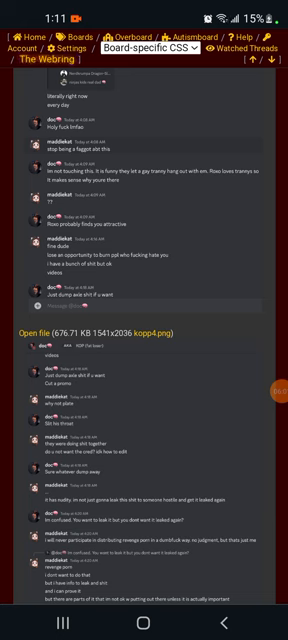
{"action": "scroll", "scroll_direction": "down", "scroll_amount": 3}
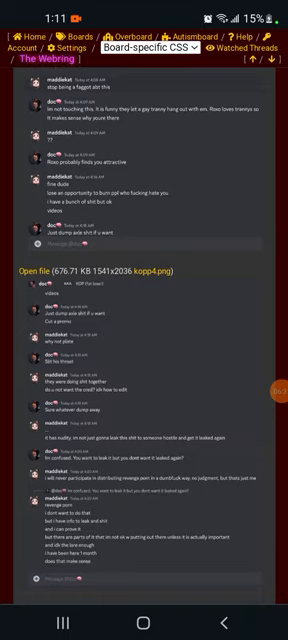
{"action": "scroll", "scroll_direction": "down", "scroll_amount": 3}
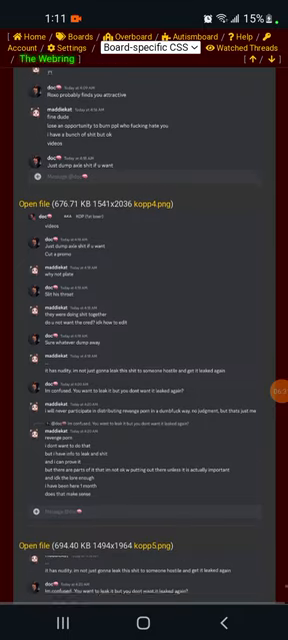
{"action": "scroll", "scroll_direction": "down", "scroll_amount": 3}
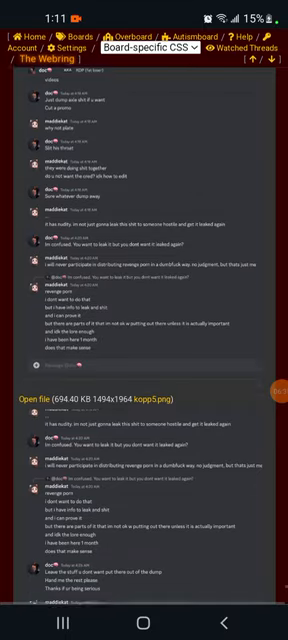
{"action": "scroll", "scroll_direction": "down", "scroll_amount": 3}
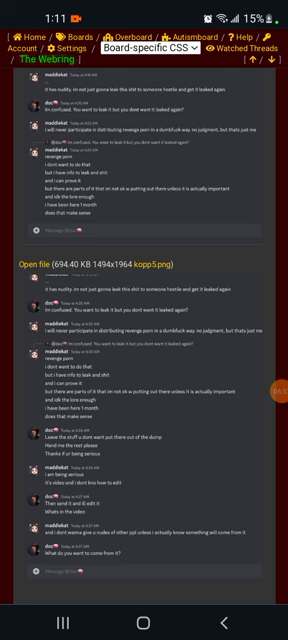
{"action": "scroll", "scroll_direction": "down", "scroll_amount": 3}
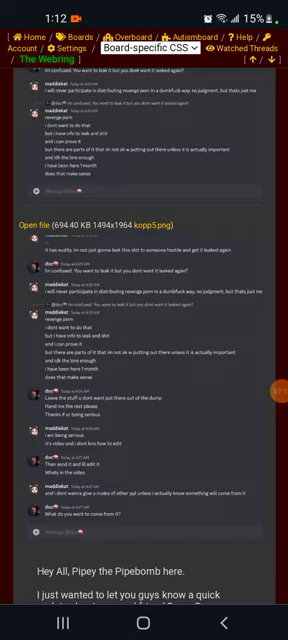
Step: Scroll through the long text post until the reply with MP3 players appears
{"action": "scroll", "scroll_direction": "down", "scroll_amount": 3}
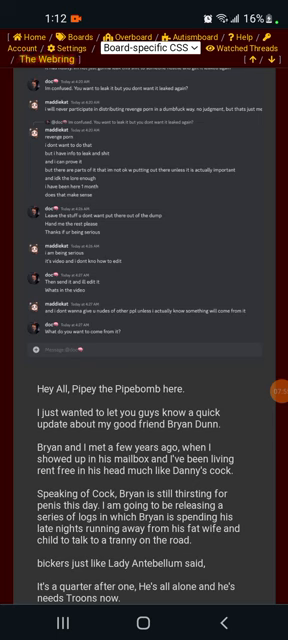
{"action": "scroll", "scroll_direction": "down", "scroll_amount": 3}
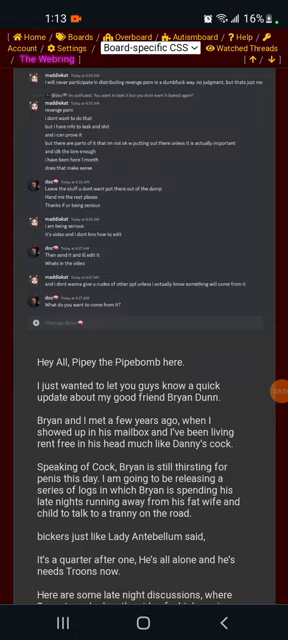
{"action": "scroll", "scroll_direction": "down", "scroll_amount": 3}
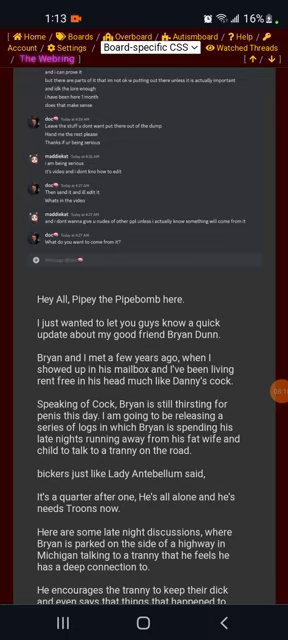
{"action": "scroll", "scroll_direction": "down", "scroll_amount": 3}
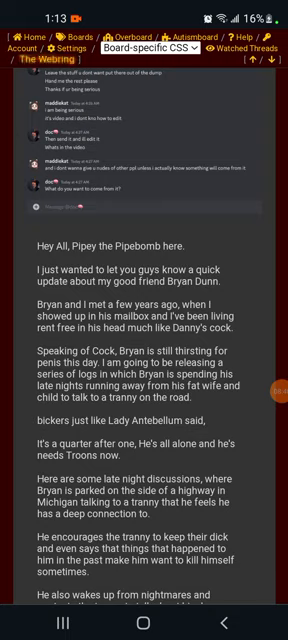
{"action": "scroll", "scroll_direction": "down", "scroll_amount": 3}
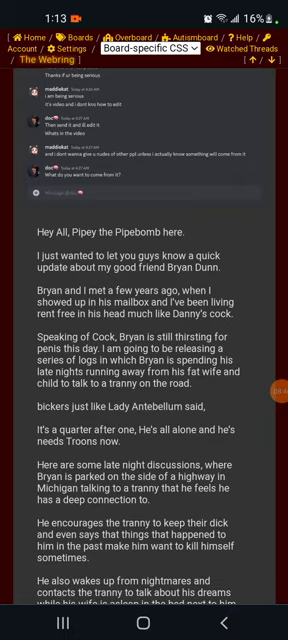
{"action": "scroll", "scroll_direction": "down", "scroll_amount": 3}
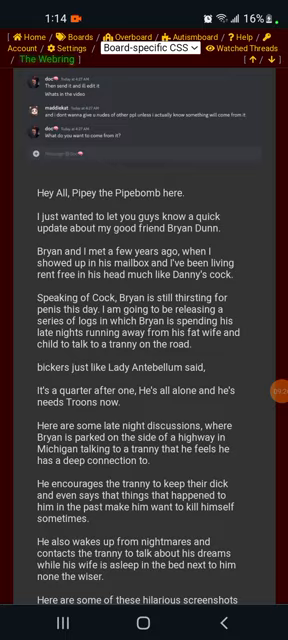
{"action": "scroll", "scroll_direction": "down", "scroll_amount": 3}
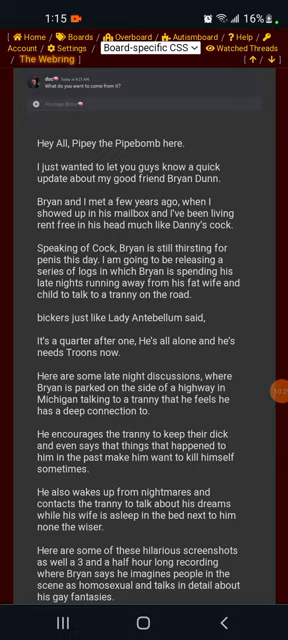
{"action": "scroll", "scroll_direction": "down", "scroll_amount": 3}
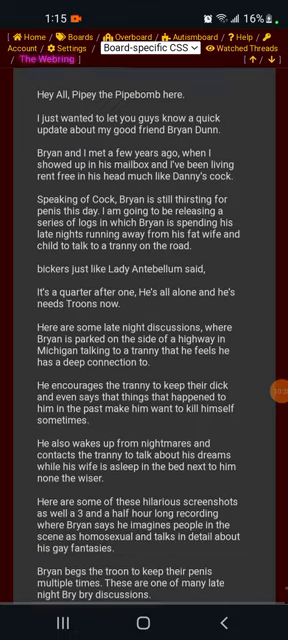
{"action": "scroll", "scroll_direction": "down", "scroll_amount": 3}
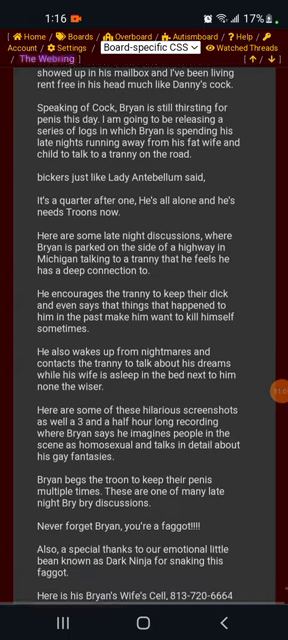
{"action": "scroll", "scroll_direction": "down", "scroll_amount": 3}
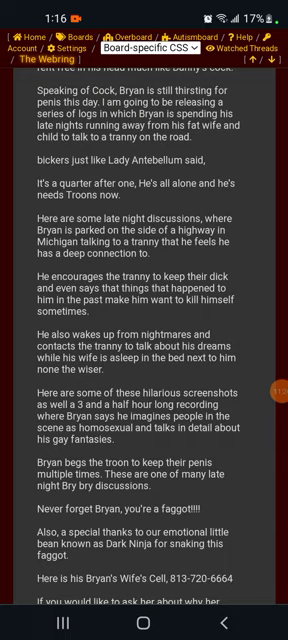
{"action": "scroll", "scroll_direction": "down", "scroll_amount": 3}
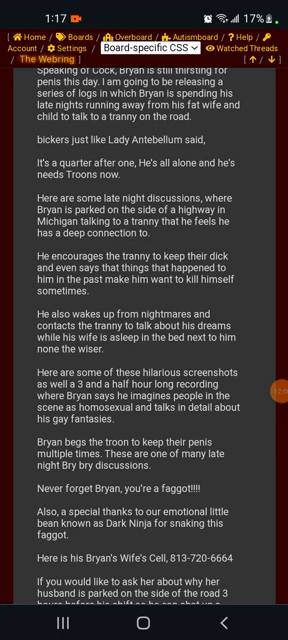
{"action": "scroll", "scroll_direction": "down", "scroll_amount": 3}
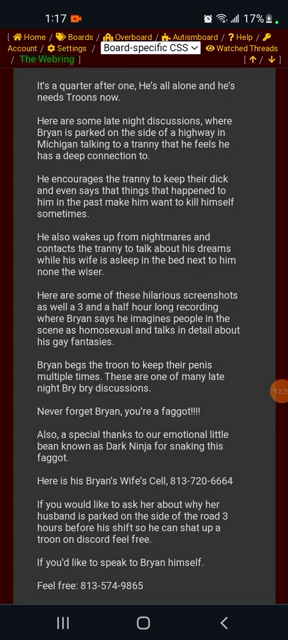
{"action": "scroll", "scroll_direction": "down", "scroll_amount": 3}
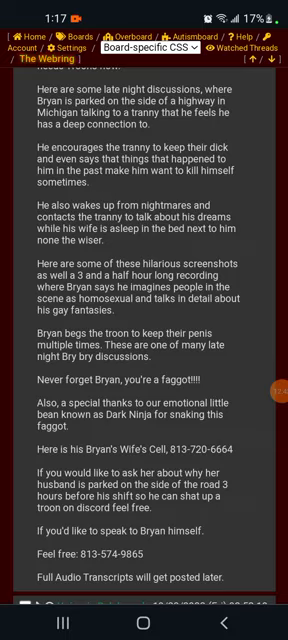
{"action": "scroll", "scroll_direction": "down", "scroll_amount": 3}
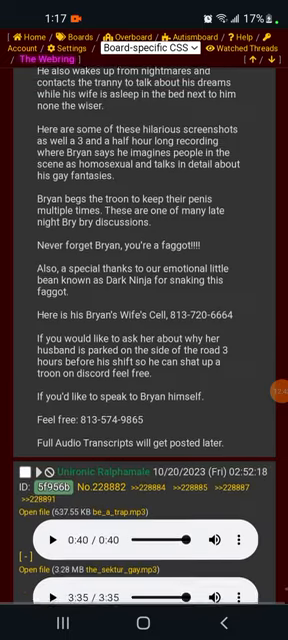
Step: Scroll slightly so all five audio players of the late-night conversations reply show
{"action": "scroll", "scroll_direction": "down", "scroll_amount": 3}
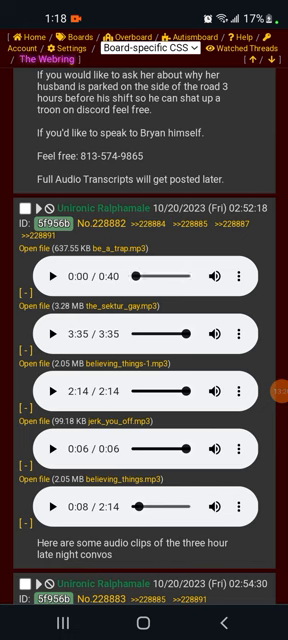
Step: Play be_a_trap.mp3 through, then start the second clip
{"action": "left_click", "coordinate": [49, 271]}
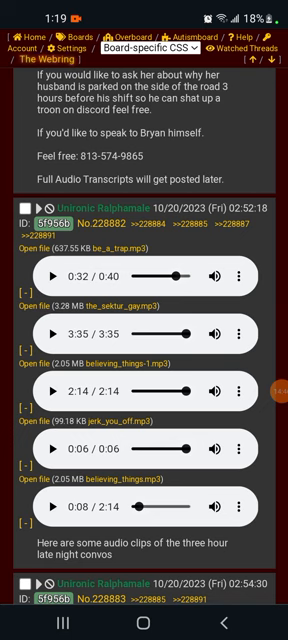
{"action": "left_click", "coordinate": [52, 275]}
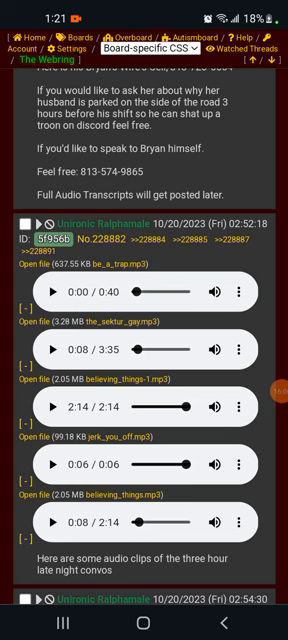
Step: Play the 3:35 second audio clip from 0:08 to about 1:24
{"action": "left_click", "coordinate": [48, 349]}
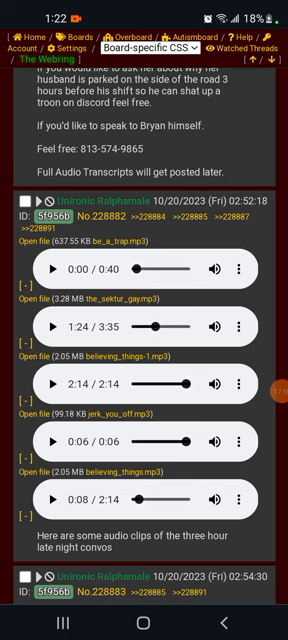
Step: Resume the second audio clip twice, letting it run to 2:59
{"action": "left_click", "coordinate": [49, 328]}
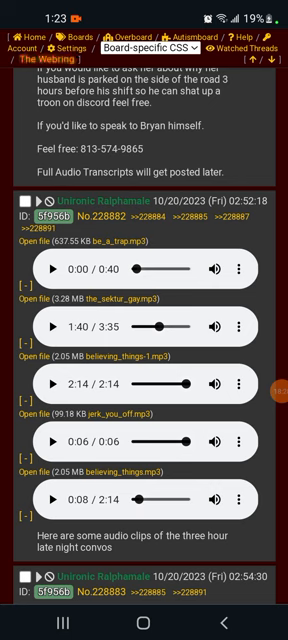
{"action": "left_click", "coordinate": [52, 327]}
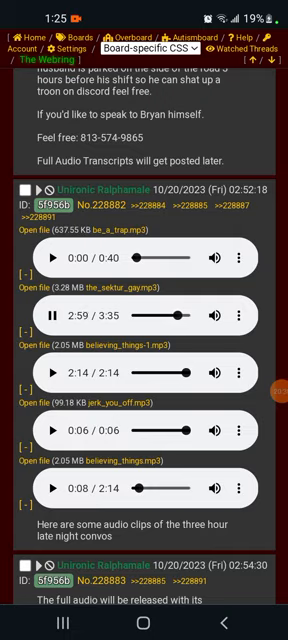
Step: Resume the second clip and pause it at 3:25 of 3:35
{"action": "scroll", "scroll_direction": "down", "scroll_amount": 3}
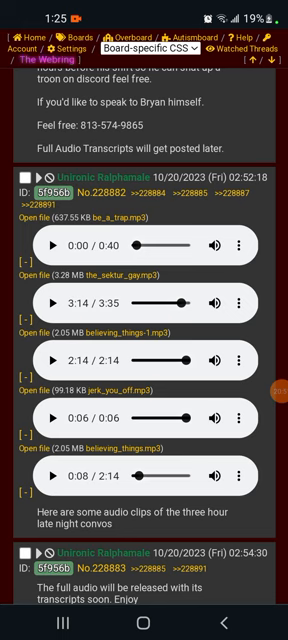
{"action": "left_click", "coordinate": [52, 302]}
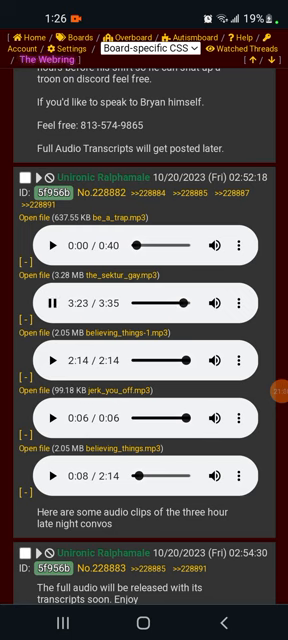
{"action": "left_click", "coordinate": [49, 300]}
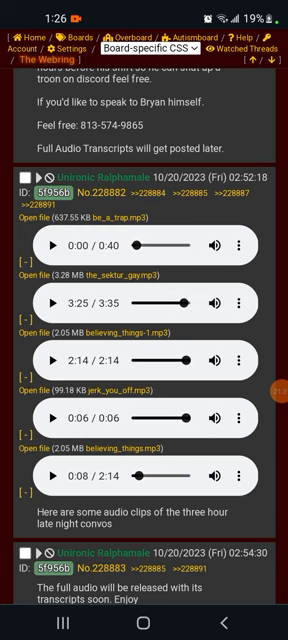
Step: Finish the second clip at 3:35 and play believing_things-1.mp3 to 1:31 of 2:14
{"action": "left_click", "coordinate": [49, 273]}
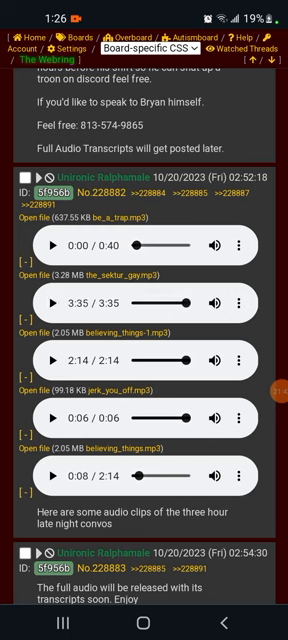
{"action": "left_click", "coordinate": [49, 327]}
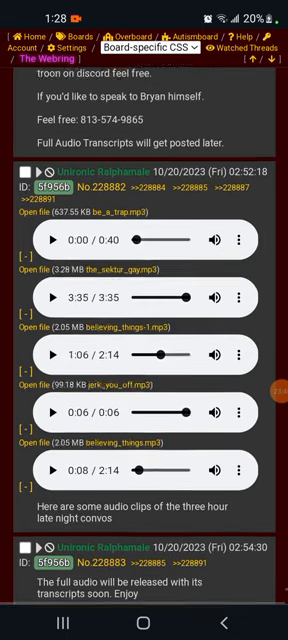
{"action": "scroll", "scroll_direction": "down", "scroll_amount": 3}
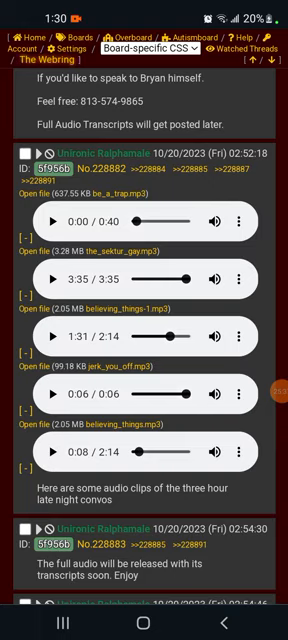
Step: Play believing_things-1.mp3 the rest of the way to 2:14 / 2:14
{"action": "scroll", "scroll_direction": "down", "scroll_amount": 3}
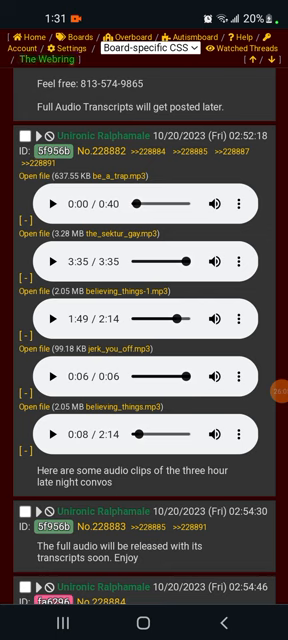
{"action": "left_click", "coordinate": [48, 320]}
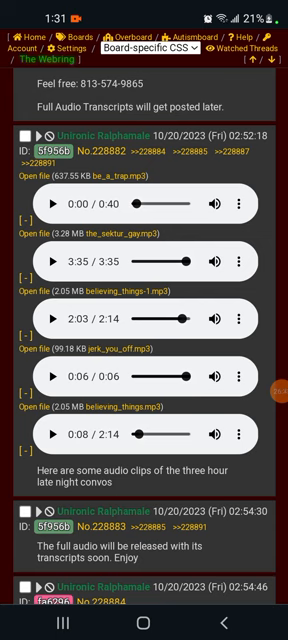
{"action": "left_click", "coordinate": [47, 294]}
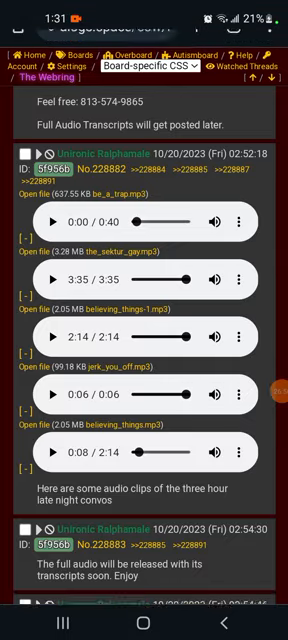
{"action": "scroll", "scroll_direction": "up", "scroll_amount": 3}
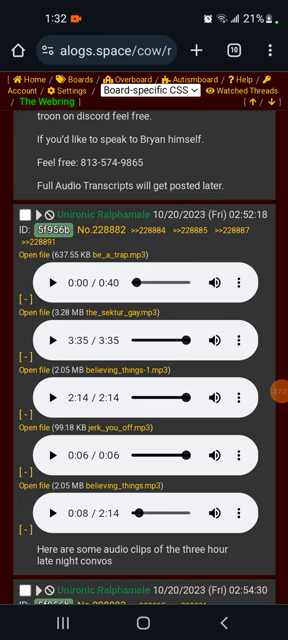
{"action": "scroll", "scroll_direction": "down", "scroll_amount": 3}
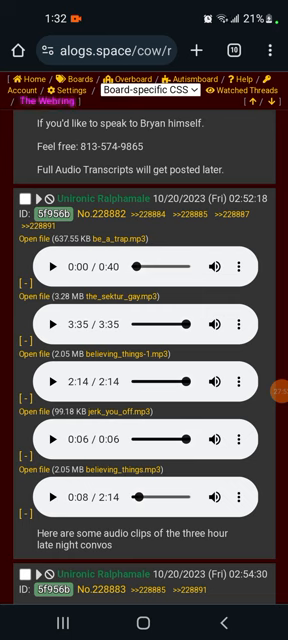
{"action": "scroll", "scroll_direction": "down", "scroll_amount": 3}
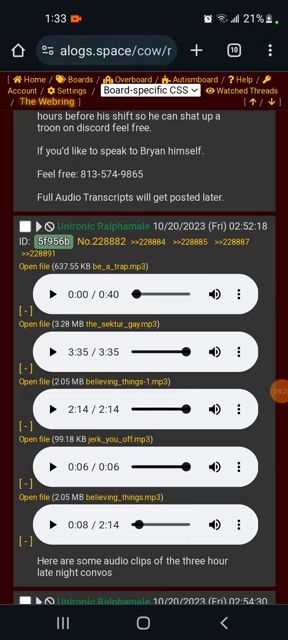
{"action": "scroll", "scroll_direction": "down", "scroll_amount": 3}
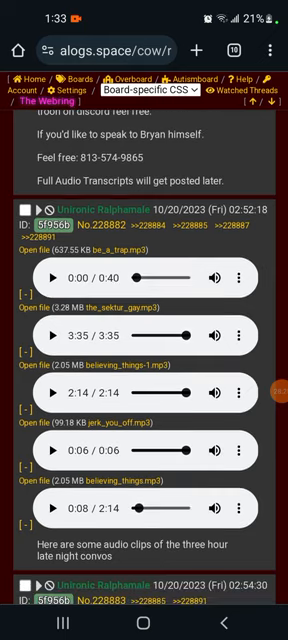